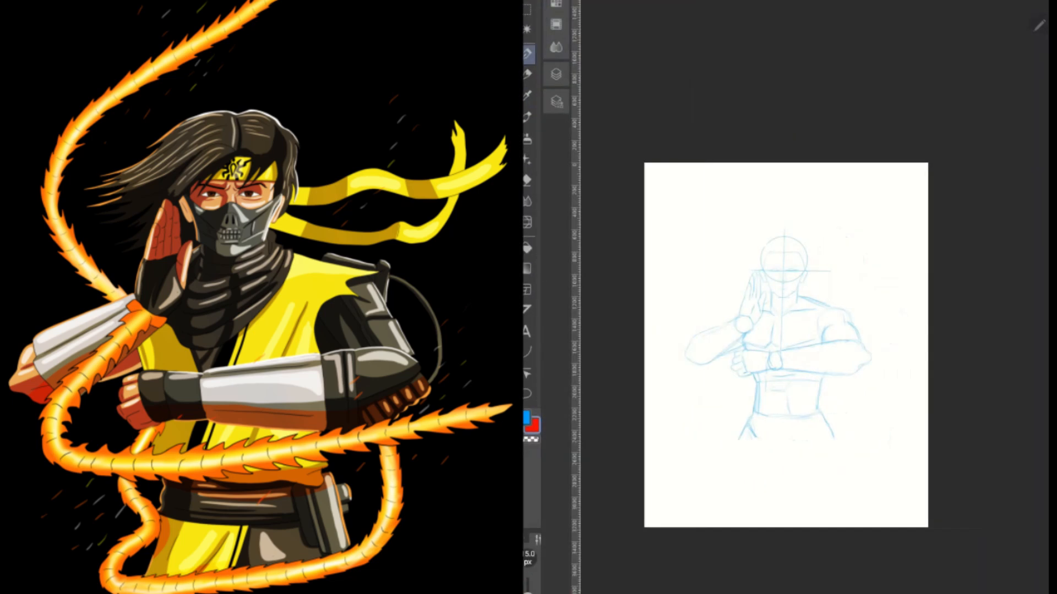
- Rough out the fighter's pose in light blue pencil on the sketch layer
left_click(527, 180)
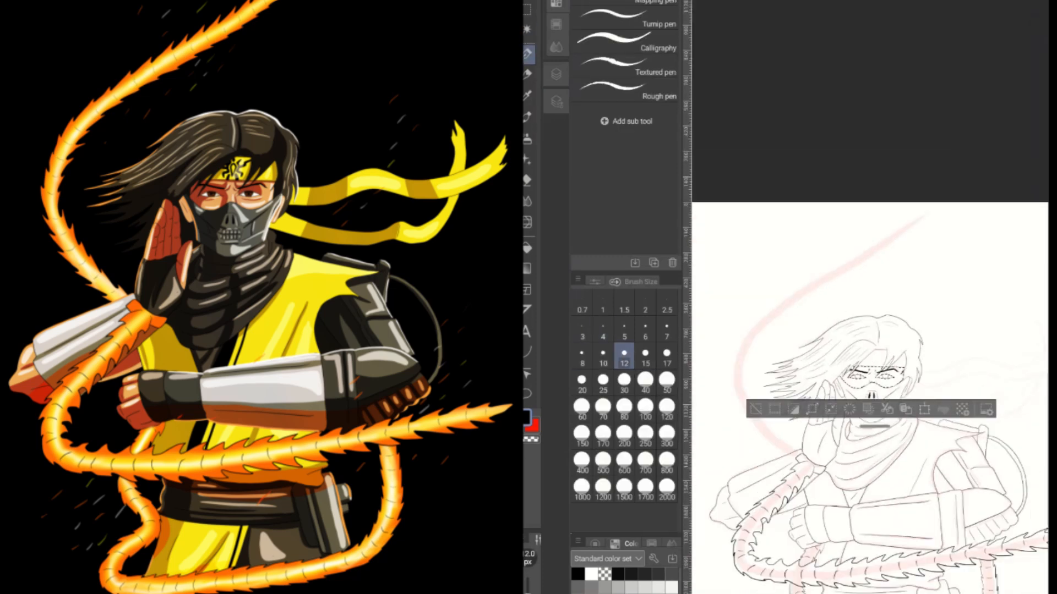
- Fill flat base colours: black hair, yellow vest and headband, gray mask and whips, skin hands
left_click(602, 337)
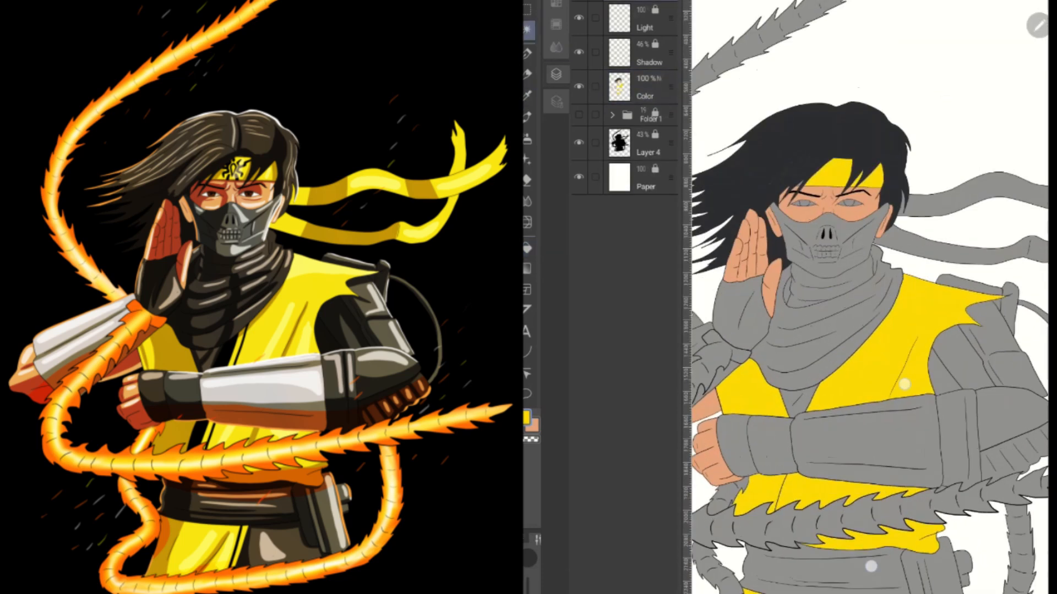
- Fill the background dark gray, recolour the whips orange, and paint the headband emblem
left_click(638, 91)
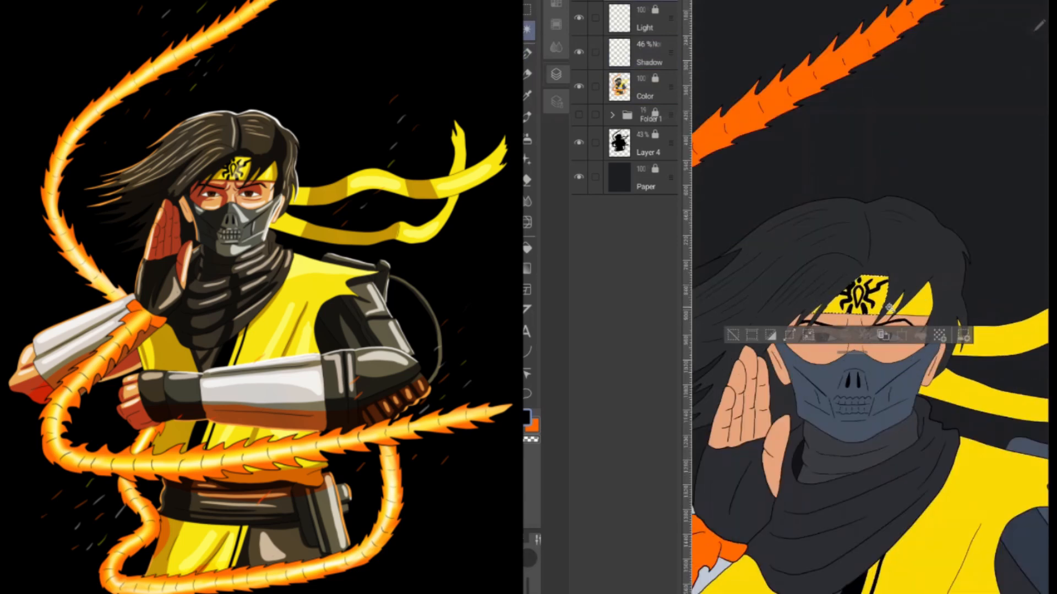
- Shade the hair, face and skull mask on the Shadow layer and paint brown eyes and brows
left_click(648, 54)
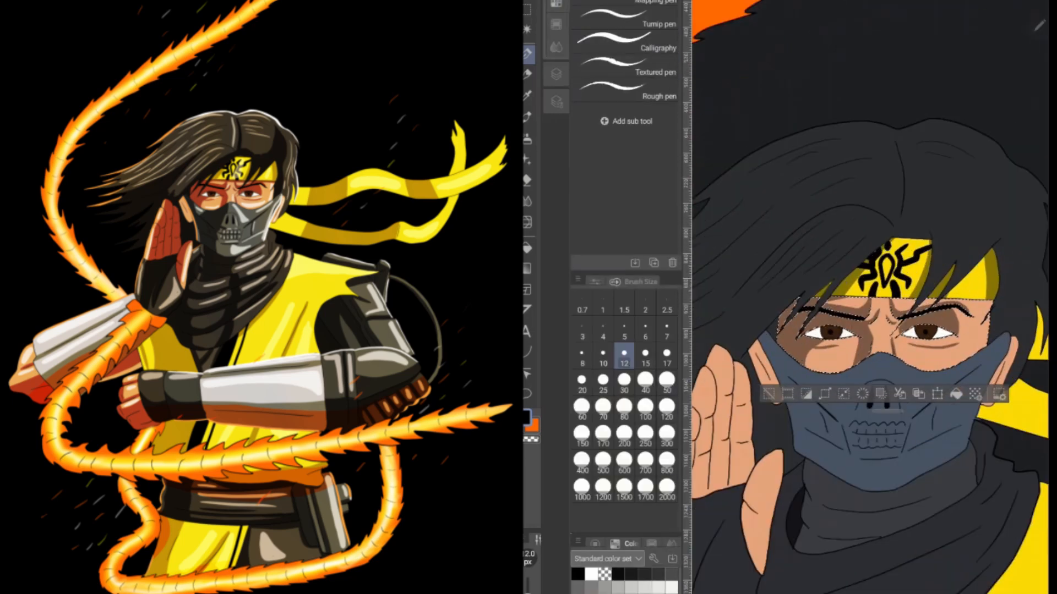
left_click(666, 356)
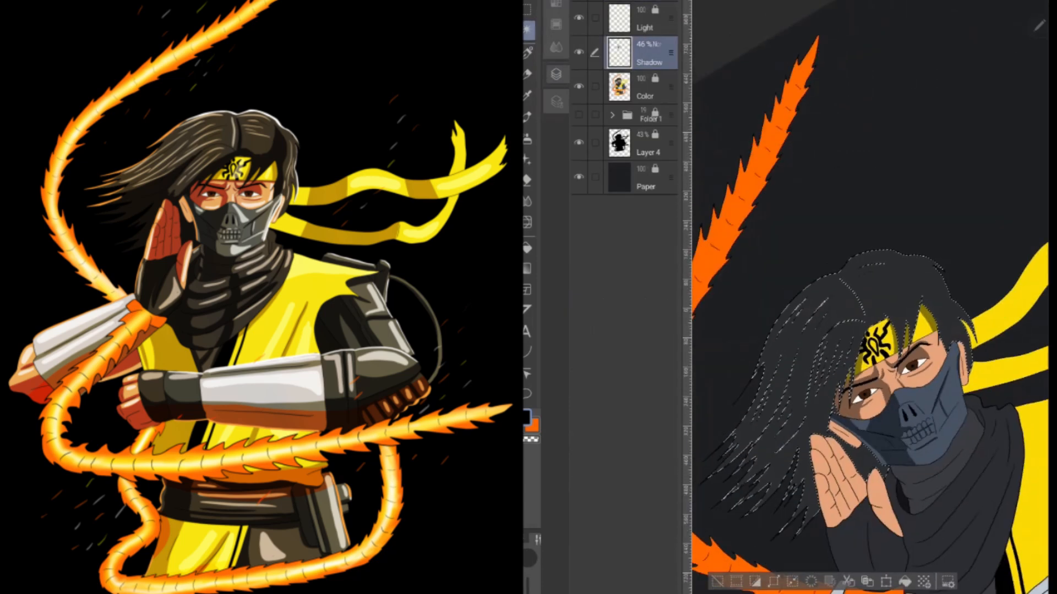
left_click(528, 53)
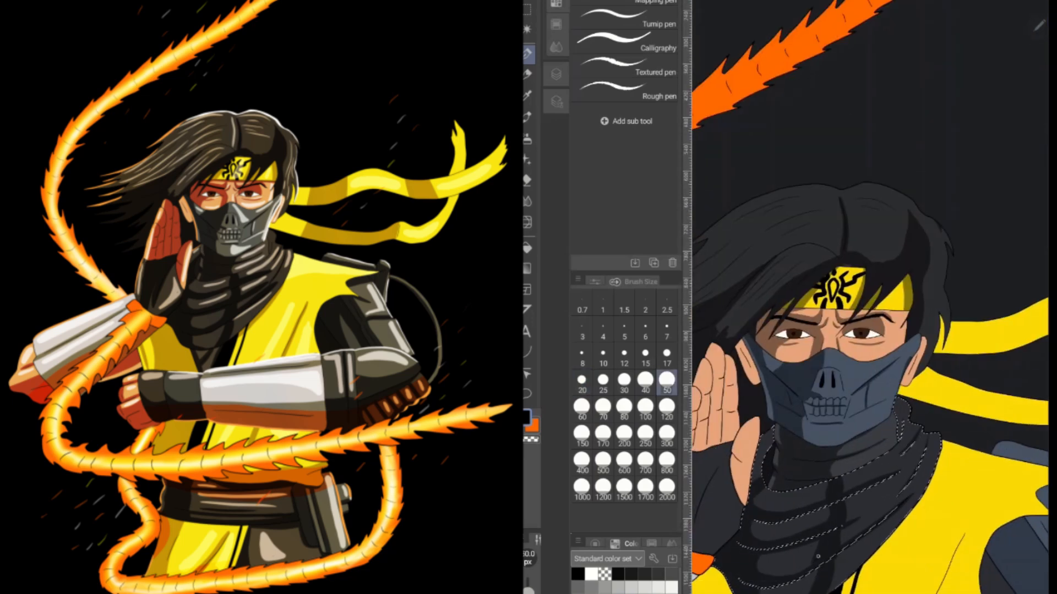
- Recolour the forearm guard pale silver and shade the shoulder armour and sleeves blue-gray
left_click(666, 353)
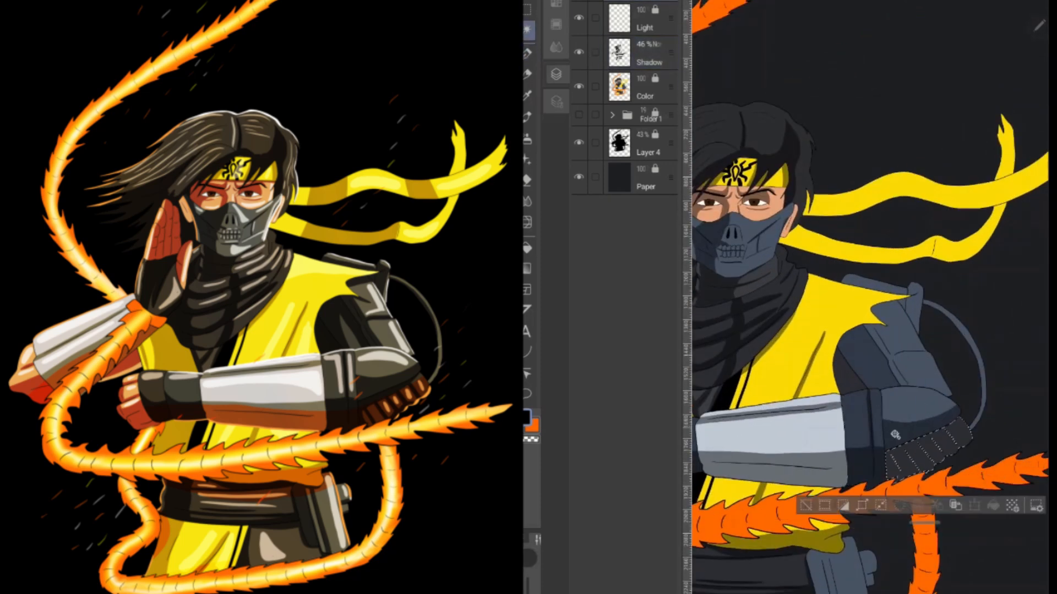
- Add darker shadow tones to the yellow headband ribbons and check the whole figure
left_click(648, 53)
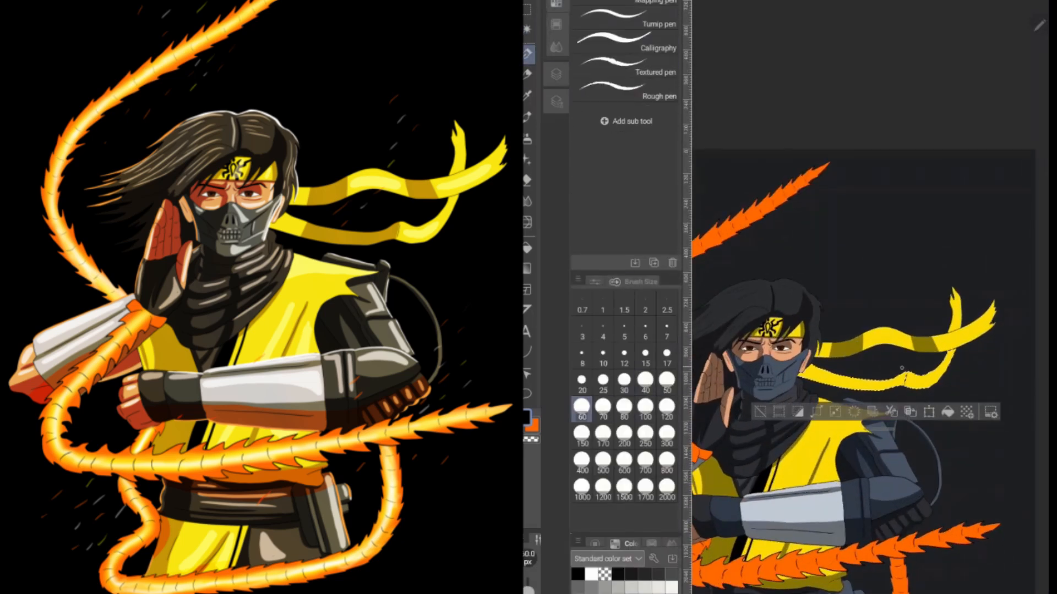
right_click(617, 53)
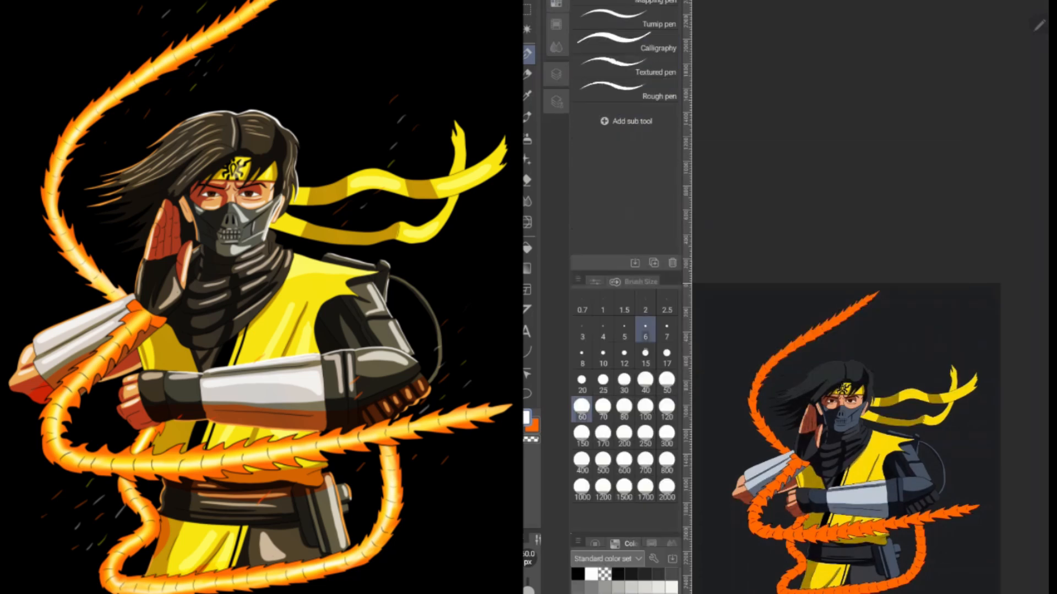
- Paint highlights on the skin around the eyes, the skull mask and the hair on the Light layer
left_click(581, 384)
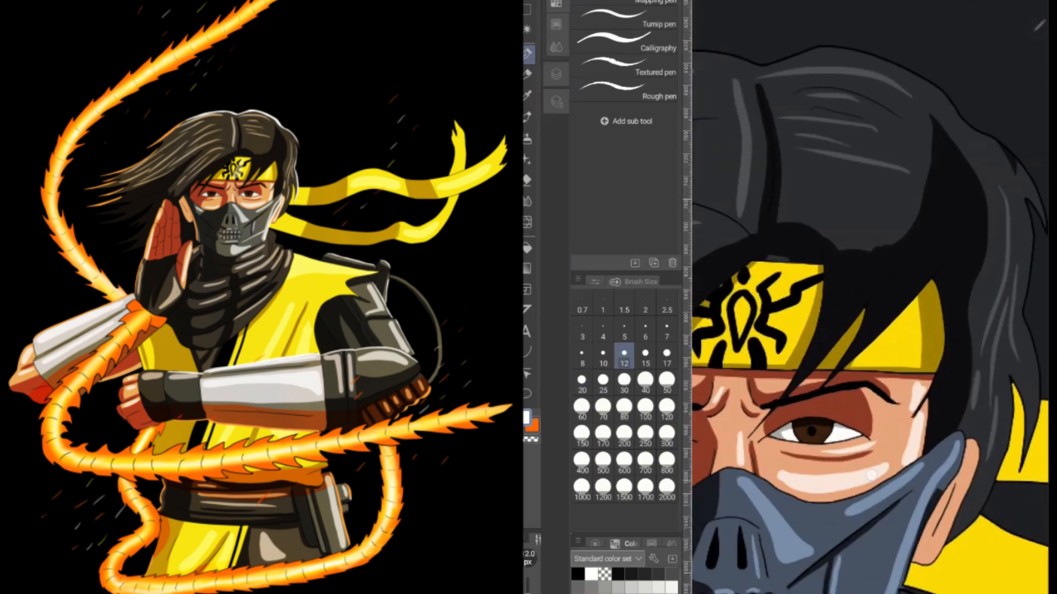
left_click(581, 390)
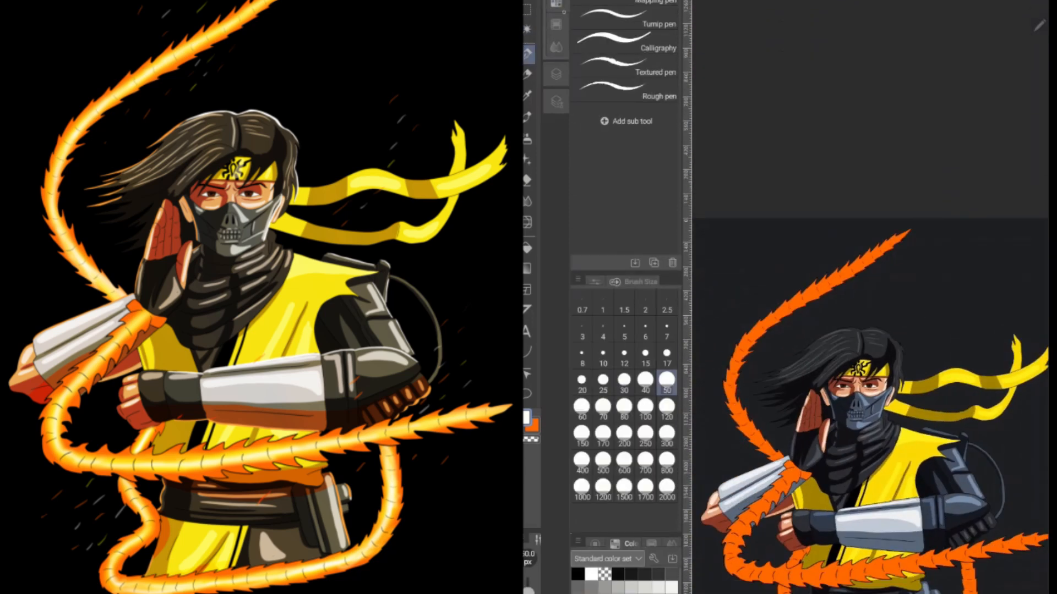
- Airbrush yellow-orange glowing cores onto the whips, then make the Color layer active
left_click(581, 384)
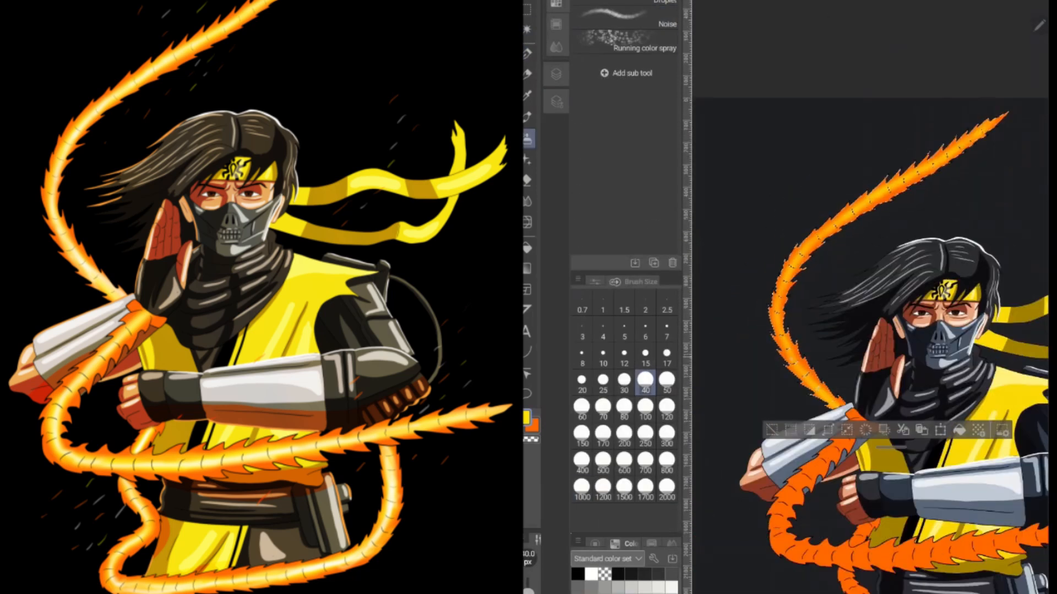
left_click(556, 75)
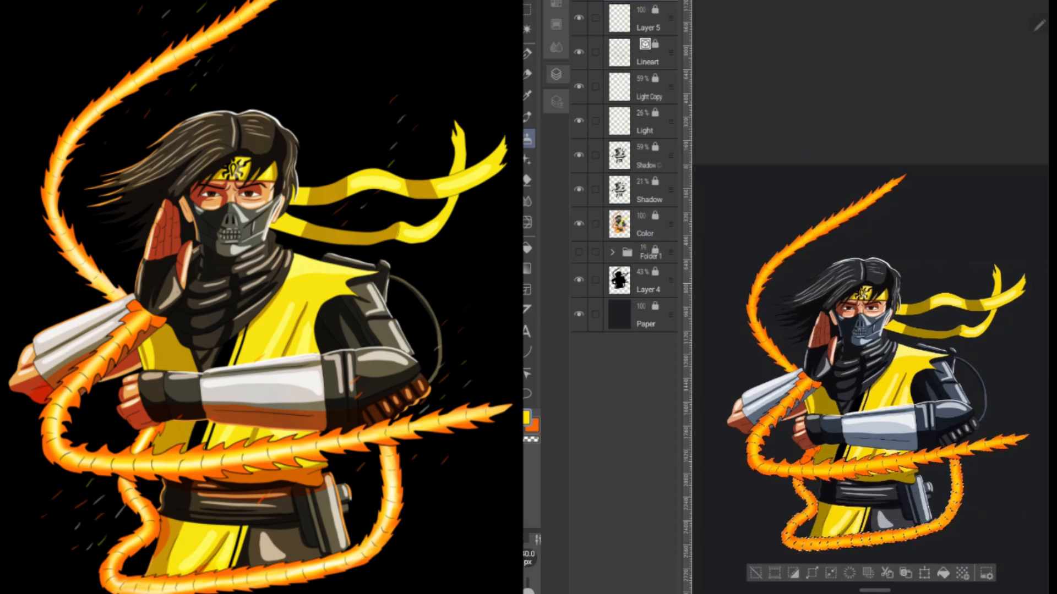
left_click(644, 225)
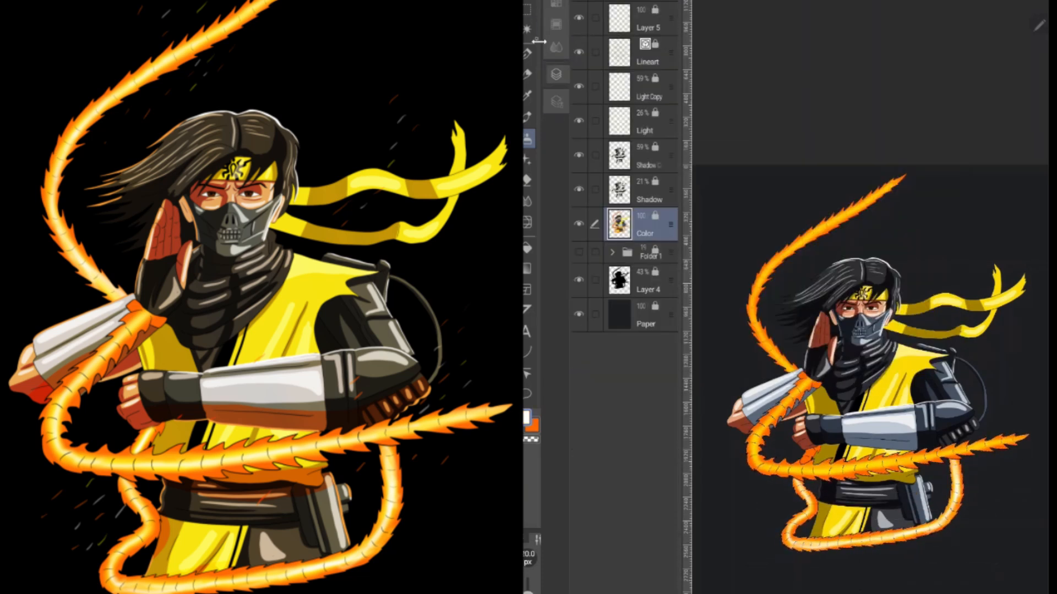